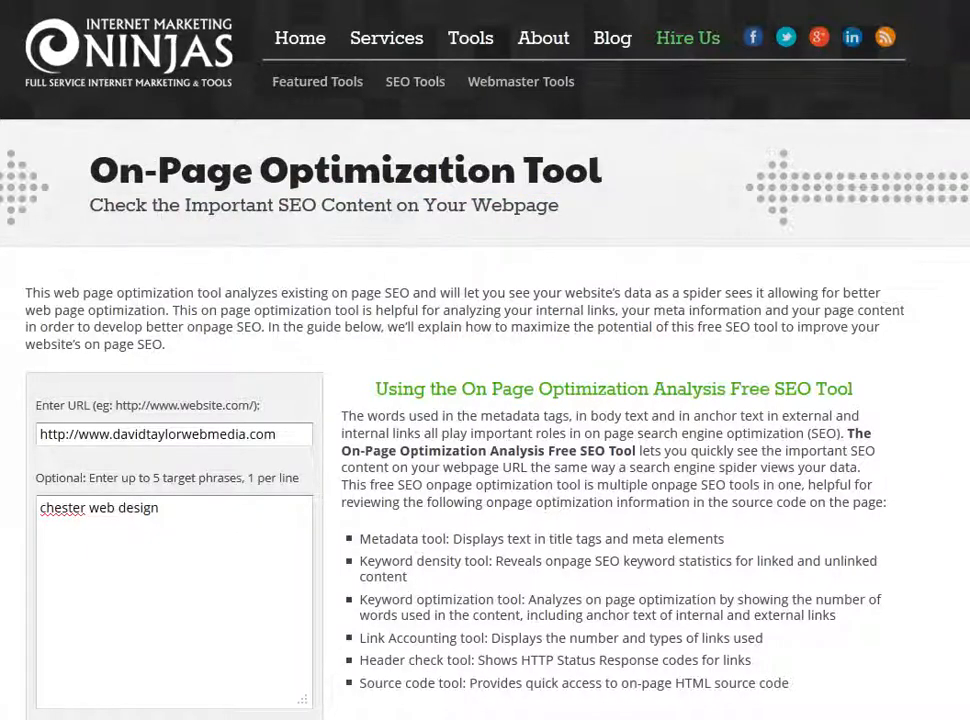
- Enter target phrase 'chester web design' for davidtaylorwebmedia.com and run the on-page analysis
{"action": "left_click", "coordinate": [174, 434]}
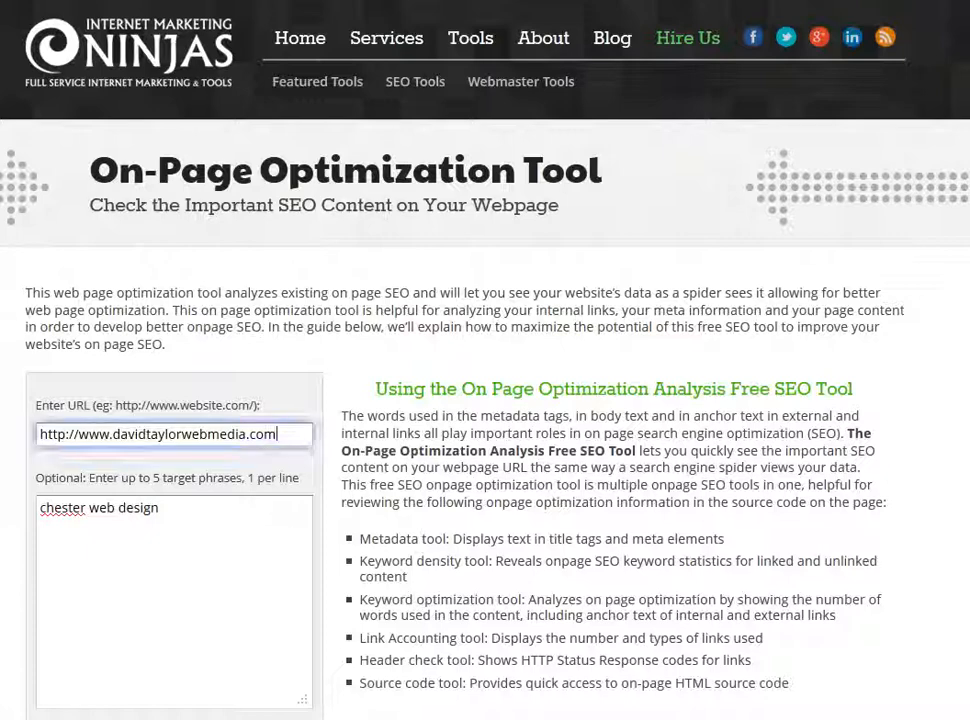
{"action": "triple_click", "coordinate": [173, 433]}
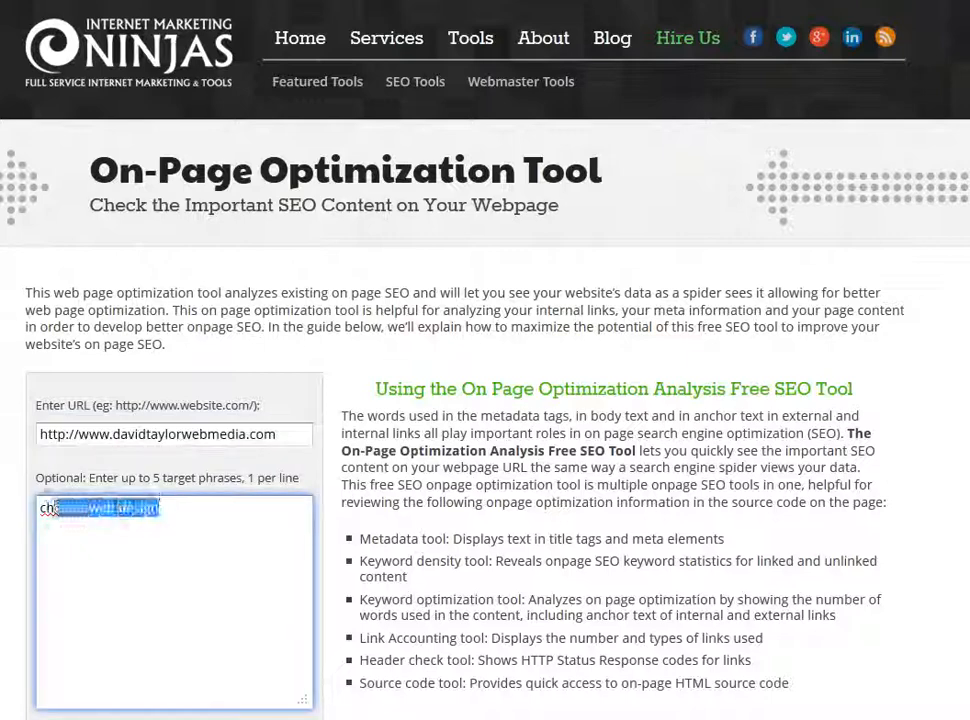
{"action": "type", "text": "chester web design"}
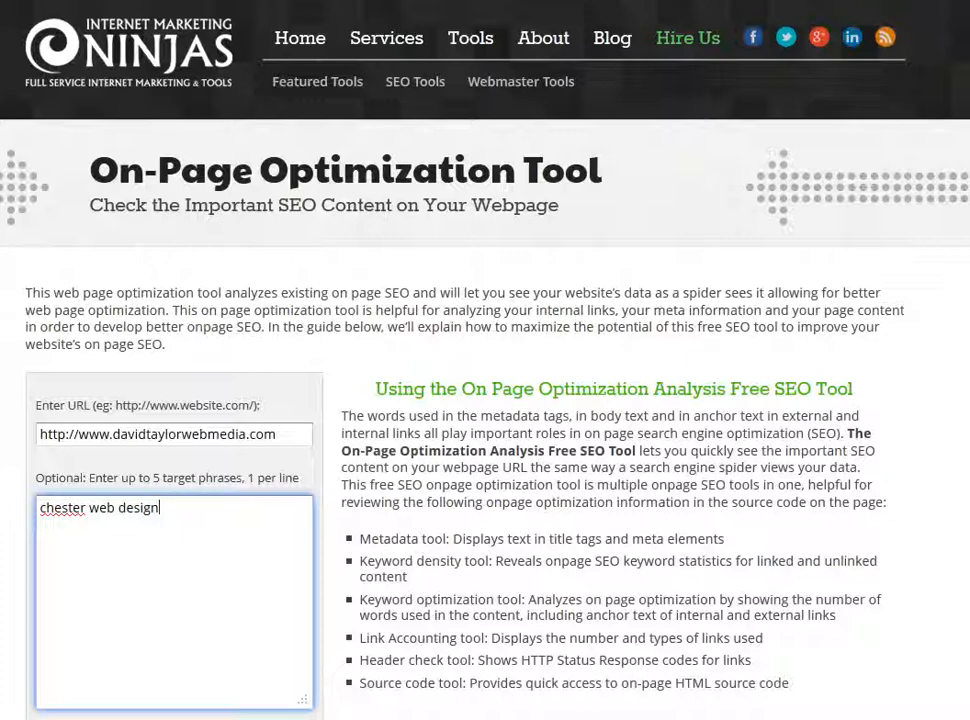
{"action": "triple_click", "coordinate": [175, 434]}
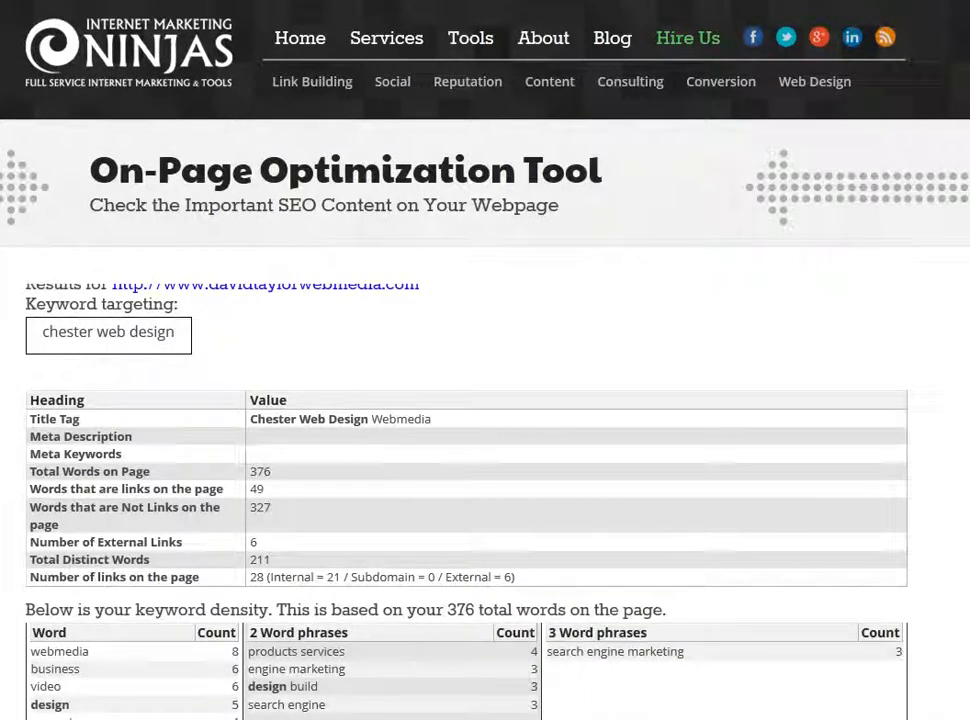
{"action": "scroll", "scroll_direction": "down", "scroll_amount": 3}
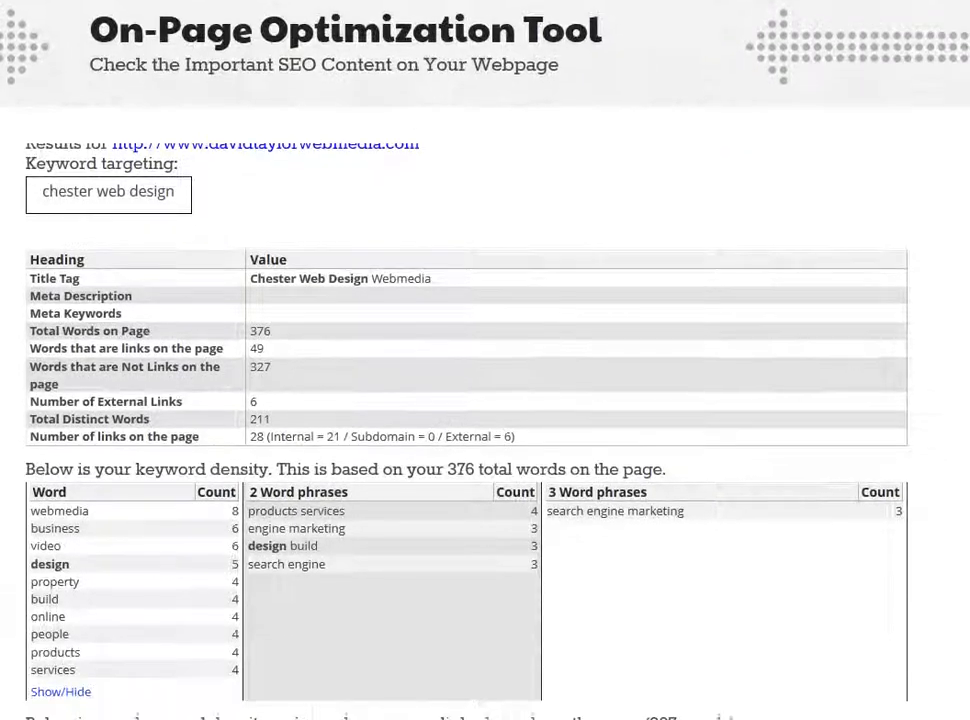
{"action": "scroll", "scroll_direction": "down", "scroll_amount": 3}
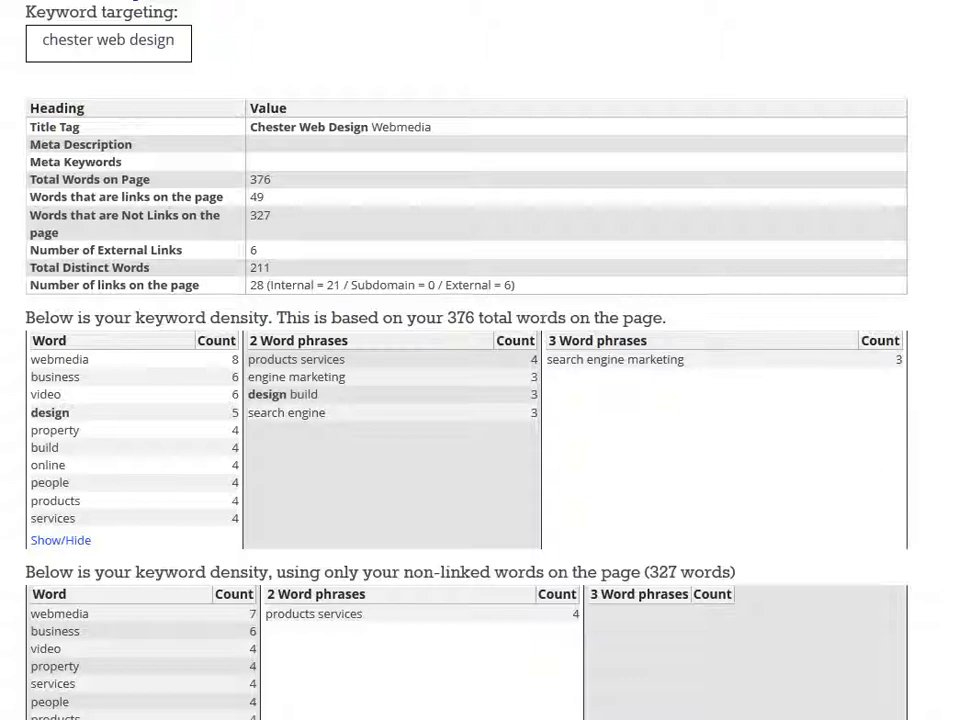
{"action": "scroll", "scroll_direction": "down", "scroll_amount": 3}
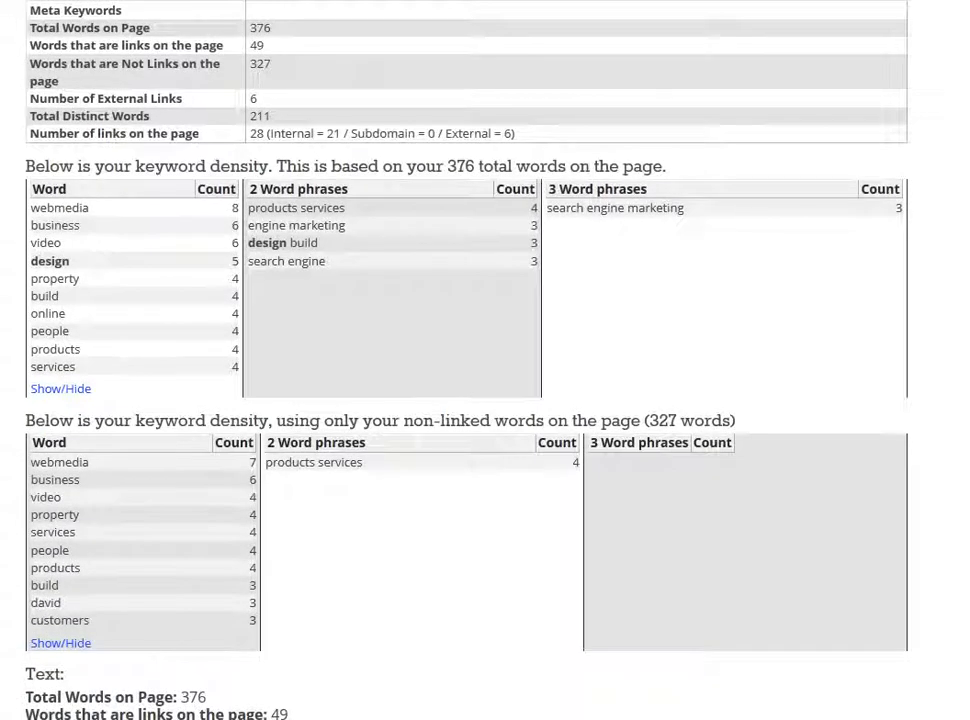
{"action": "scroll", "scroll_direction": "down", "scroll_amount": 3}
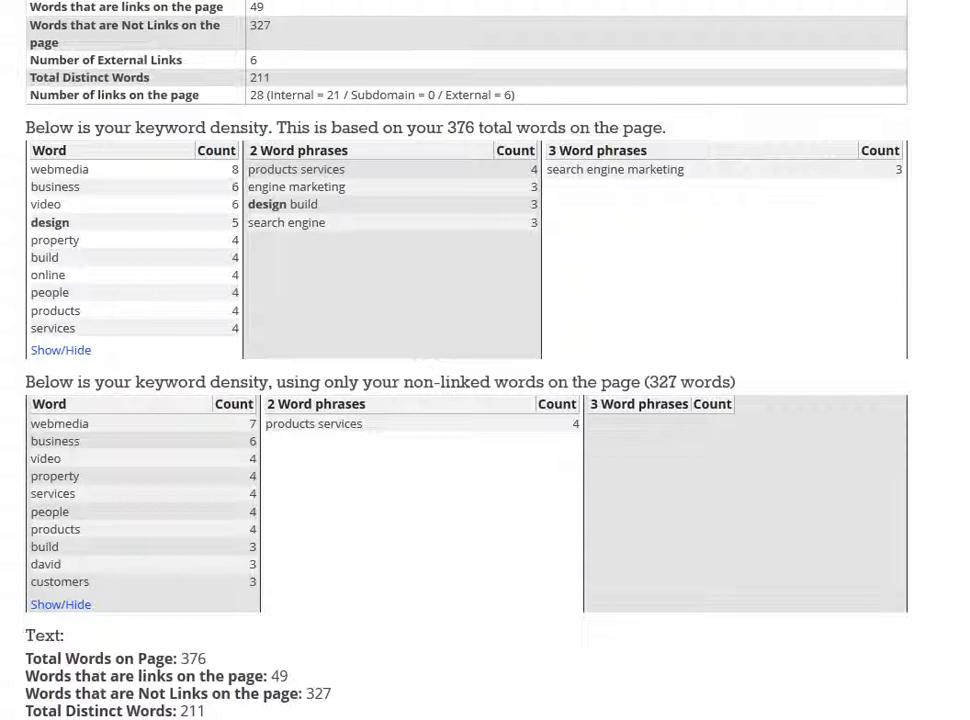
{"action": "double_click", "coordinate": [48, 150]}
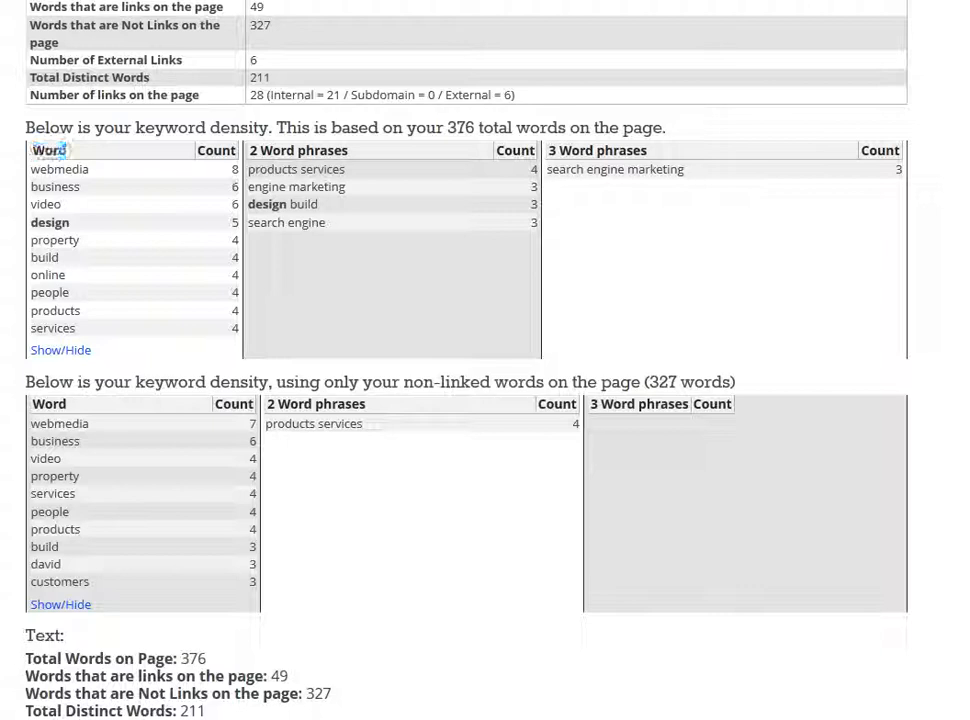
{"action": "double_click", "coordinate": [297, 150]}
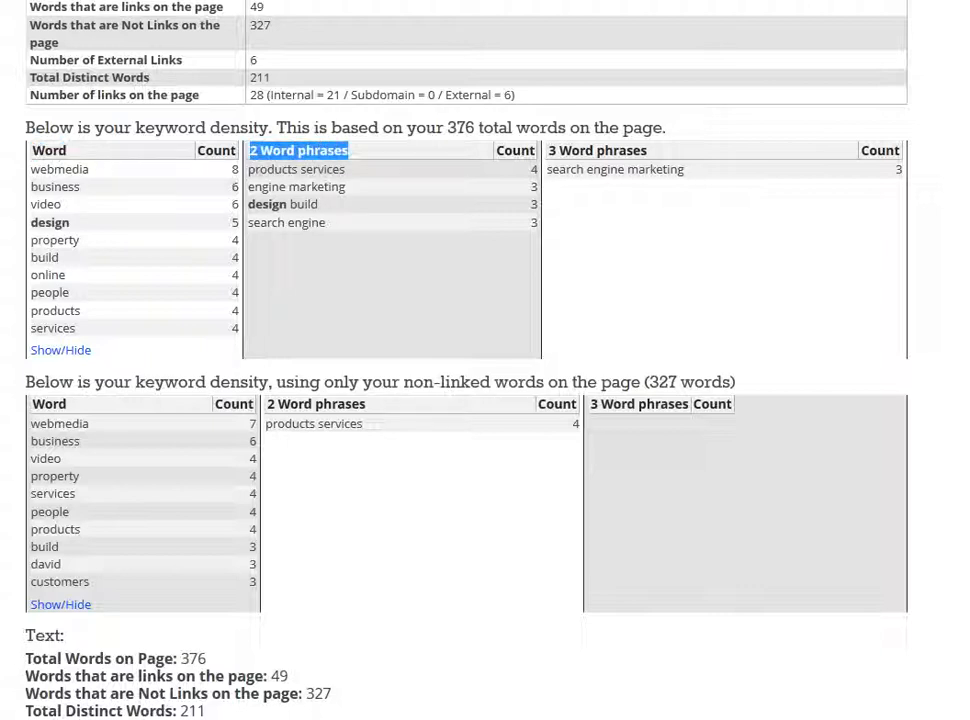
{"action": "left_click", "coordinate": [603, 150]}
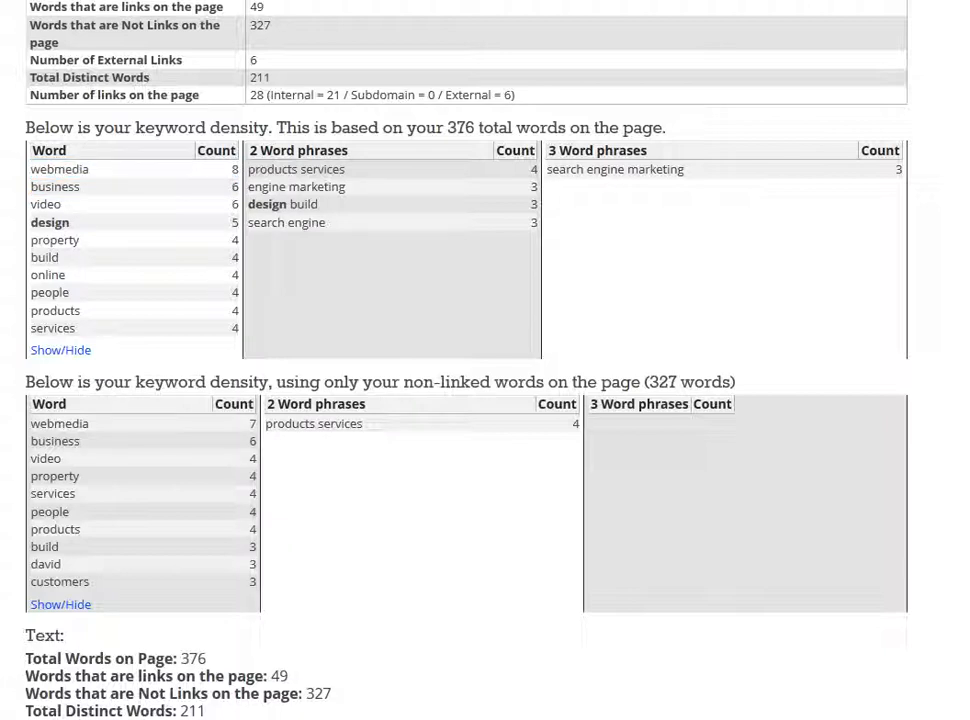
{"action": "double_click", "coordinate": [49, 222]}
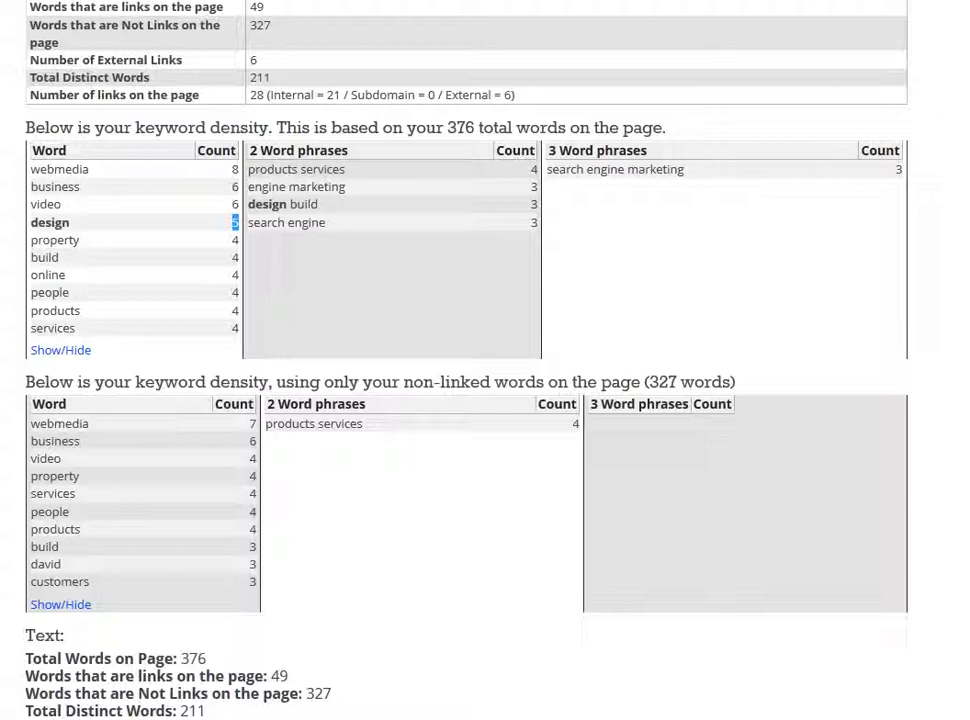
{"action": "scroll", "scroll_direction": "down", "scroll_amount": 3}
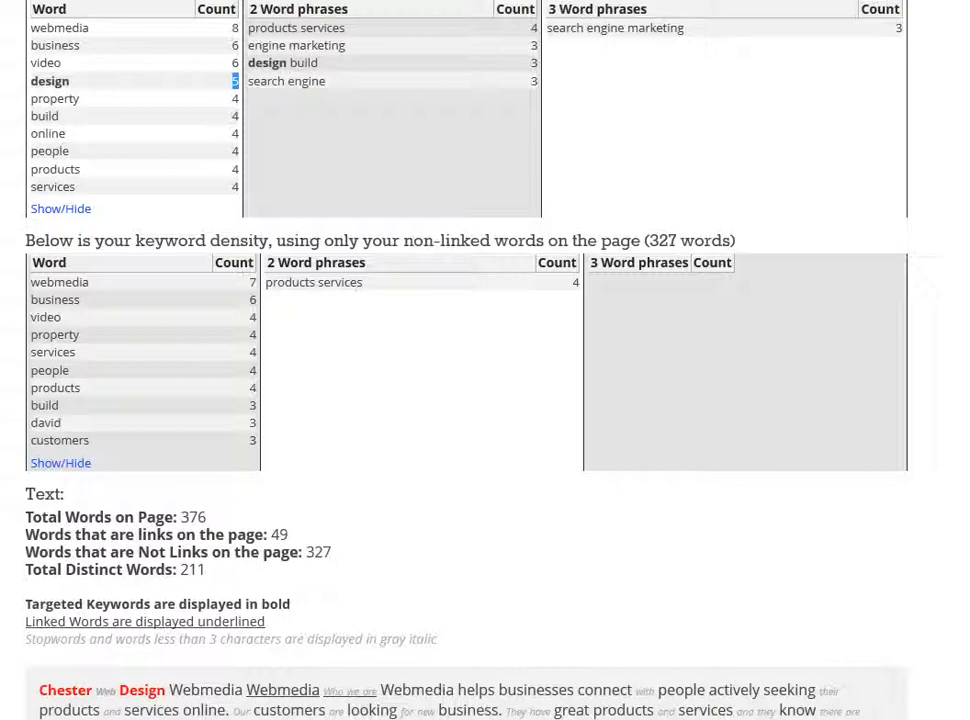
{"action": "scroll", "scroll_direction": "down", "scroll_amount": 3}
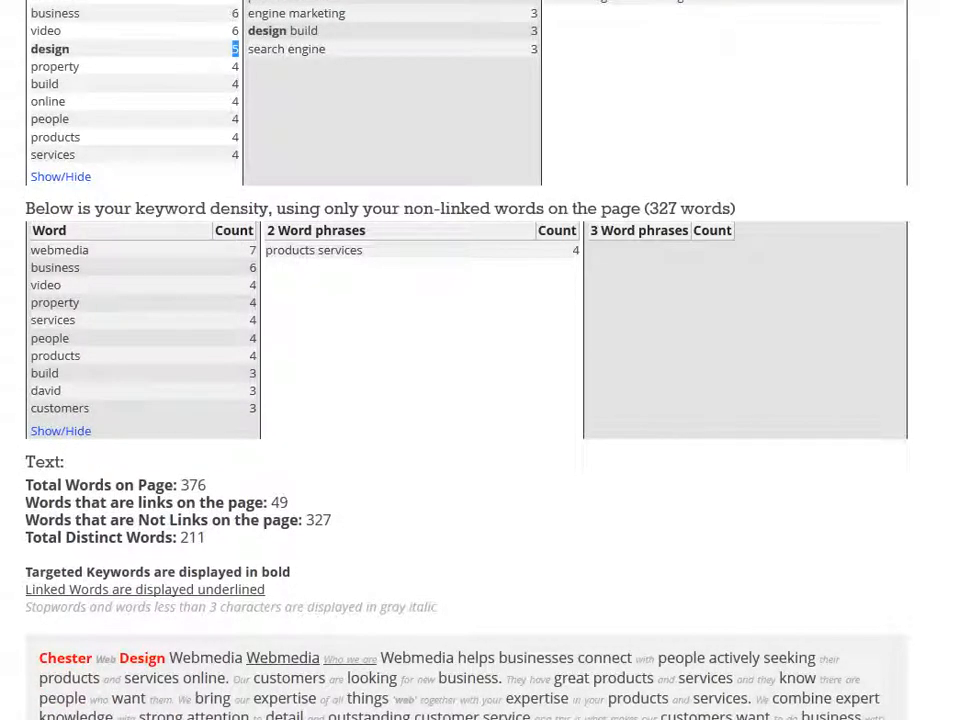
{"action": "scroll", "scroll_direction": "down", "scroll_amount": 3}
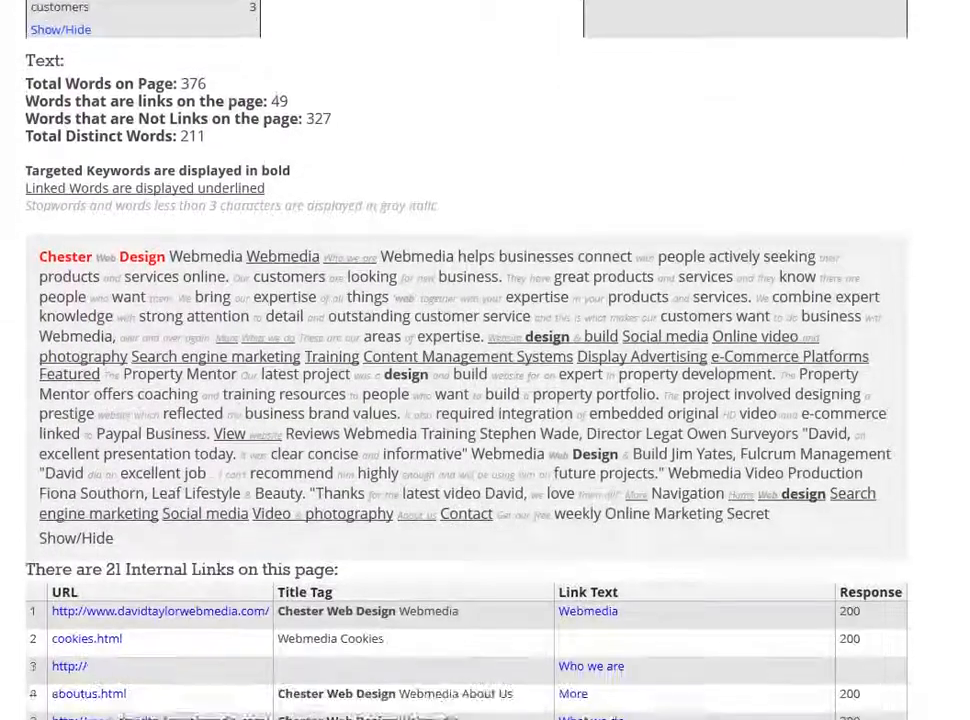
{"action": "scroll", "scroll_direction": "down", "scroll_amount": 3}
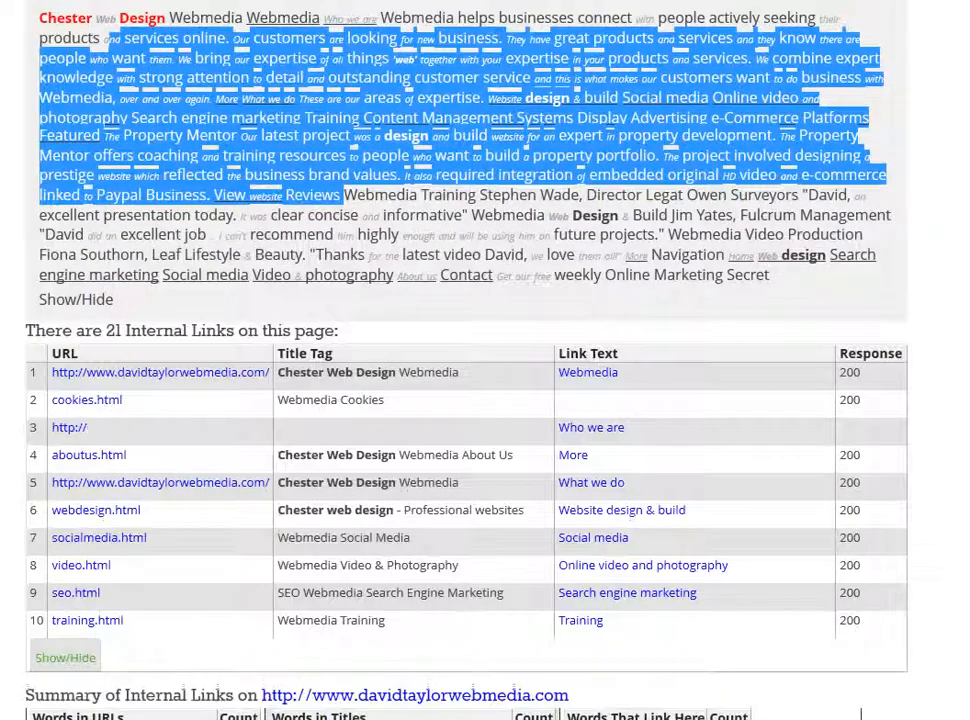
{"action": "scroll", "scroll_direction": "down", "scroll_amount": 3}
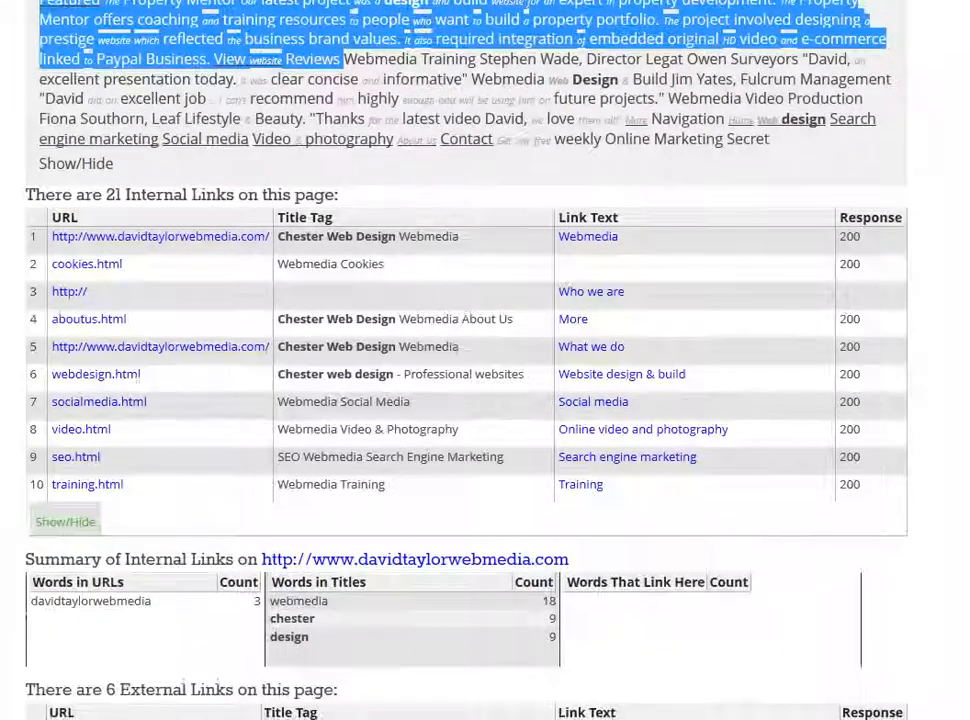
{"action": "scroll", "scroll_direction": "down", "scroll_amount": 3}
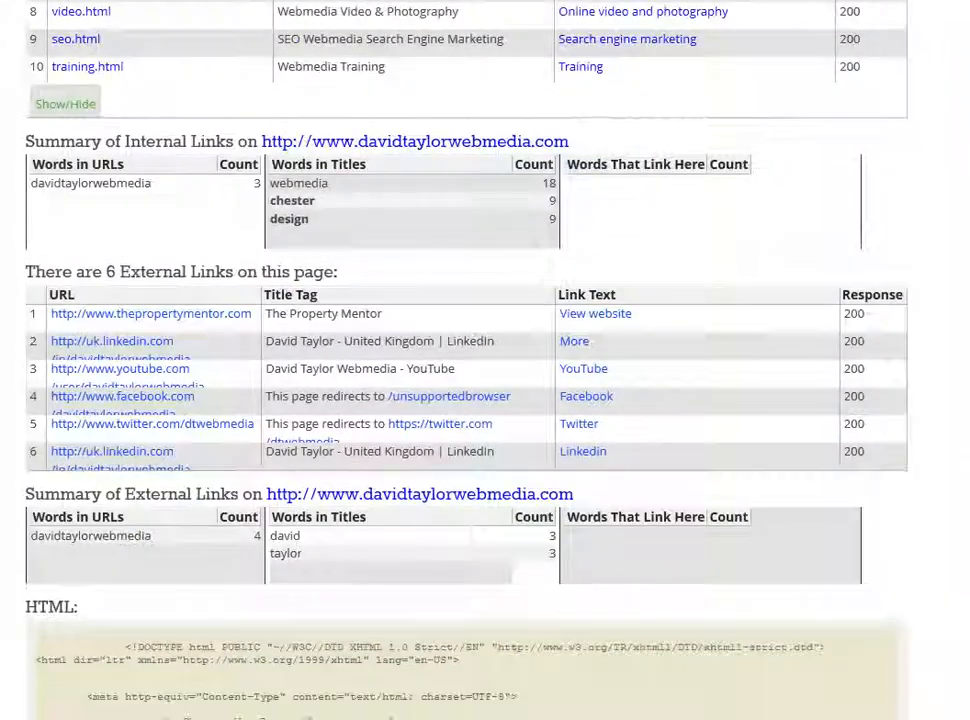
{"action": "scroll", "scroll_direction": "down", "scroll_amount": 3}
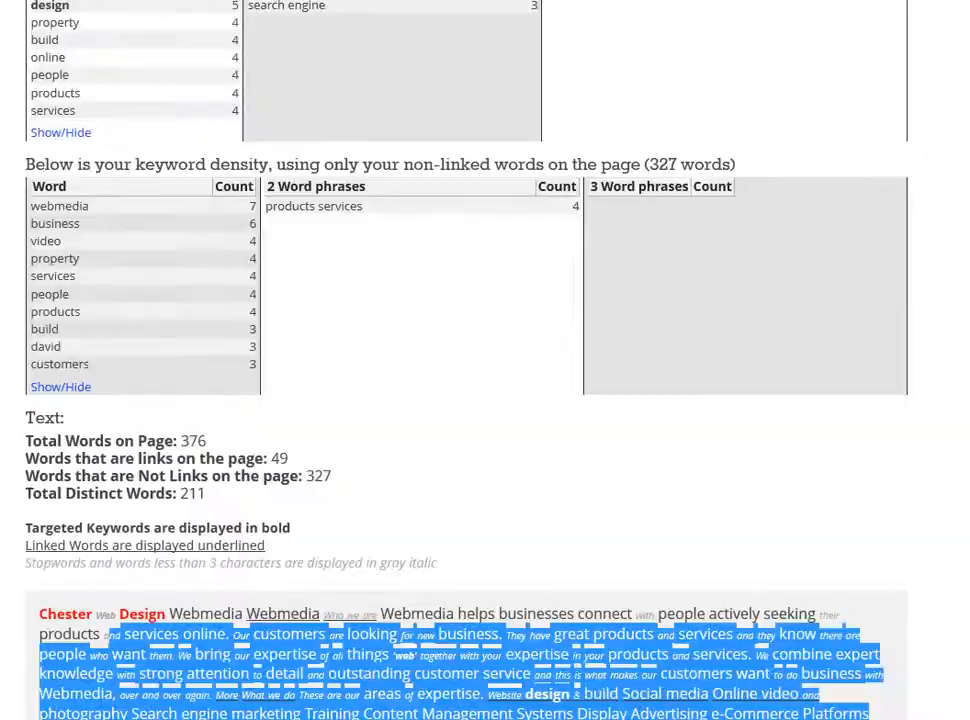
{"action": "scroll", "scroll_direction": "down", "scroll_amount": 3}
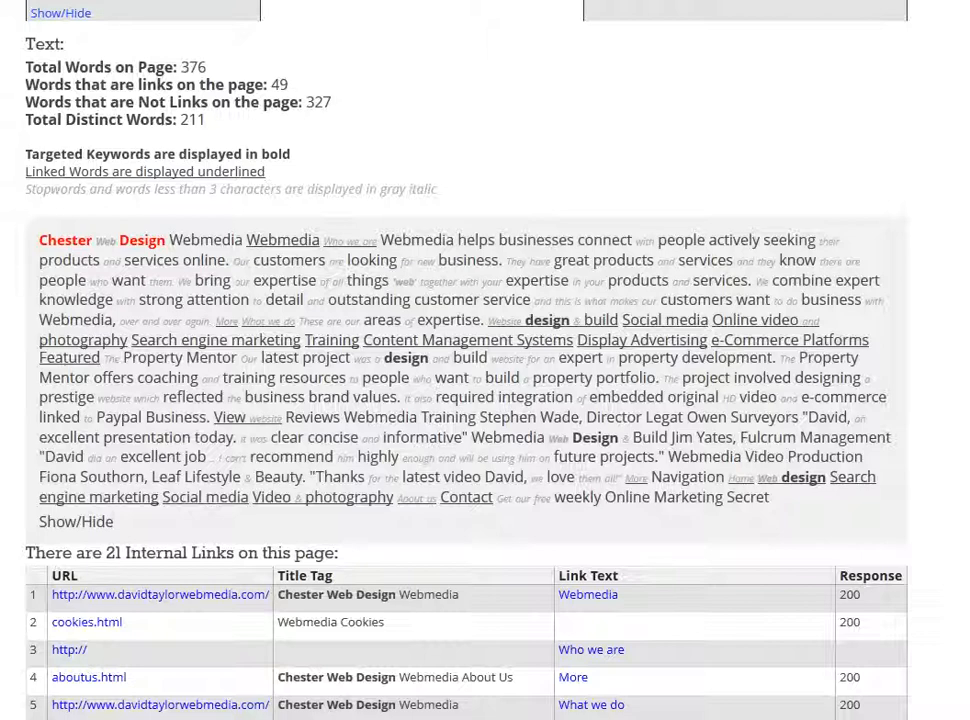
{"action": "left_click_drag", "start_coordinate": [39, 339], "coordinate": [115, 357]}
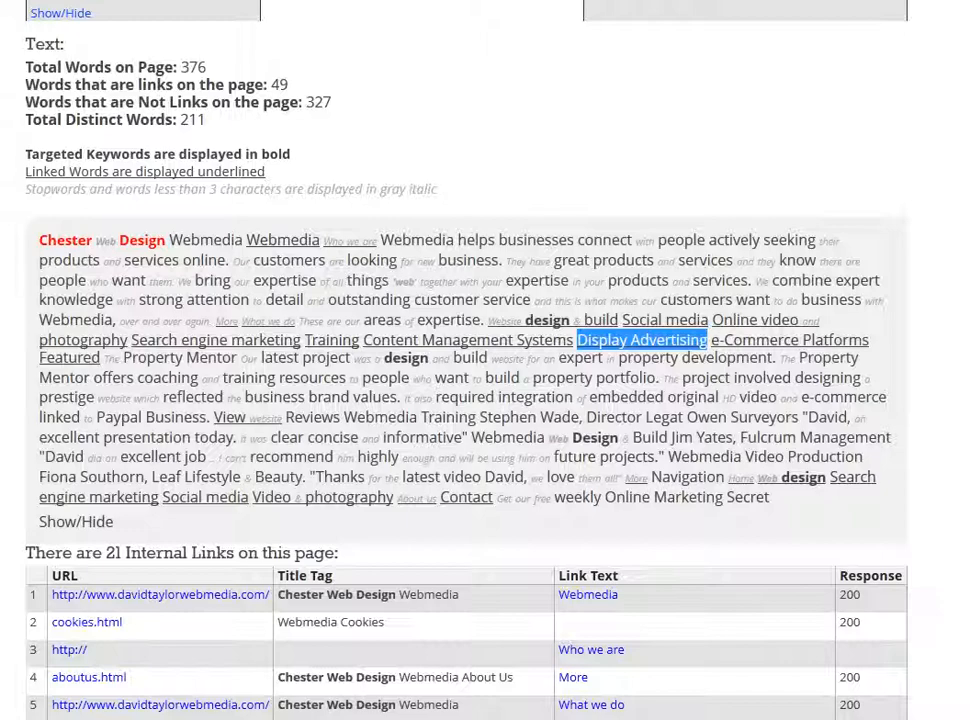
{"action": "scroll", "scroll_direction": "up", "scroll_amount": 3}
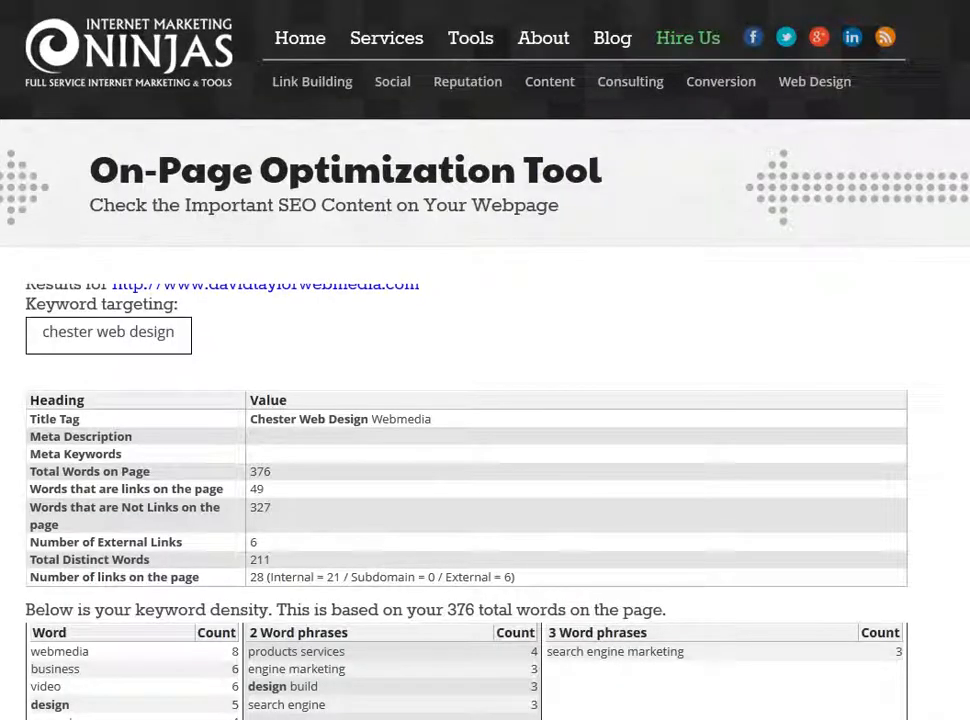